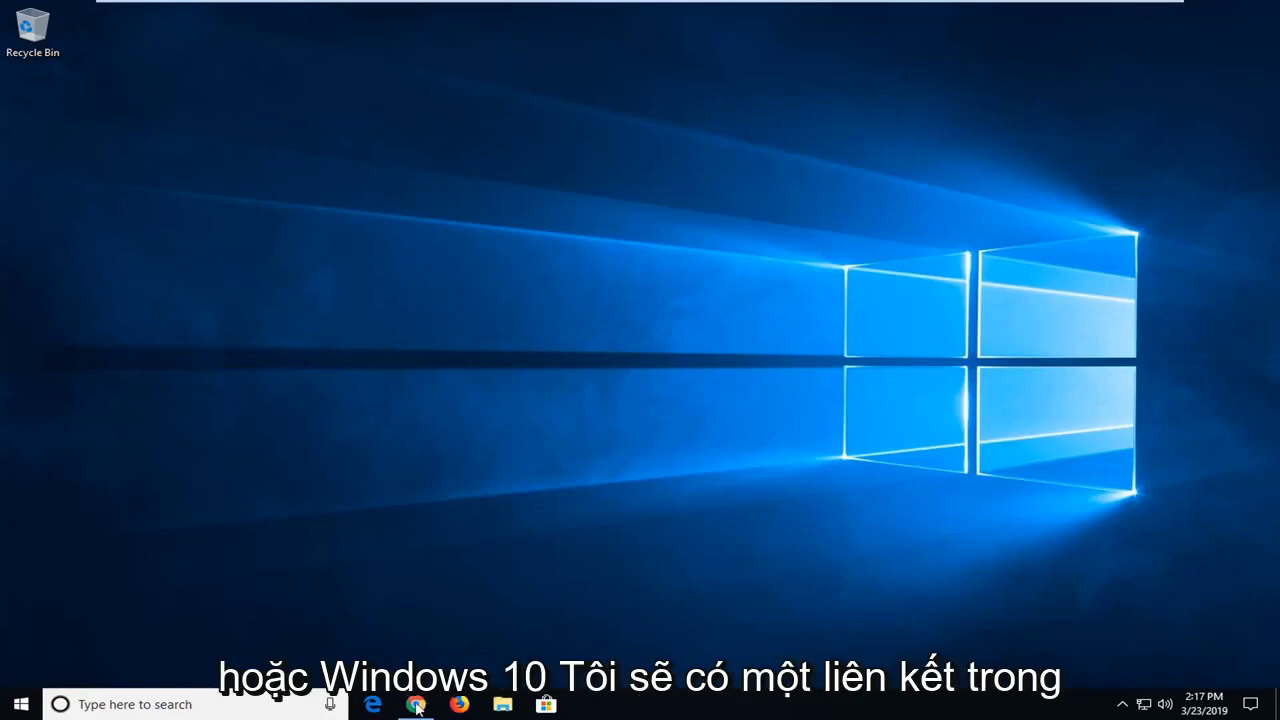
Launch Chrome to Microsoft's Program Install and Uninstall troubleshooter support page.
left_click(415, 704)
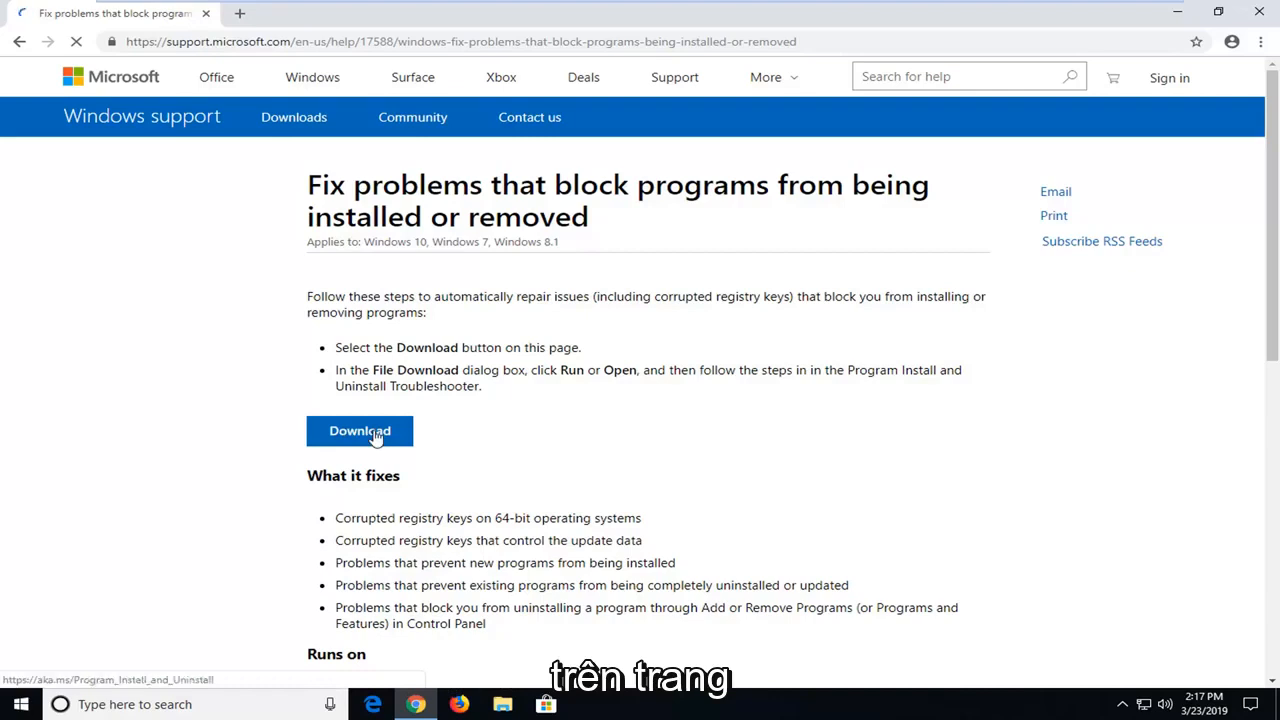
Download the troubleshooter .diagcab file and run it from the download bar.
left_click(359, 430)
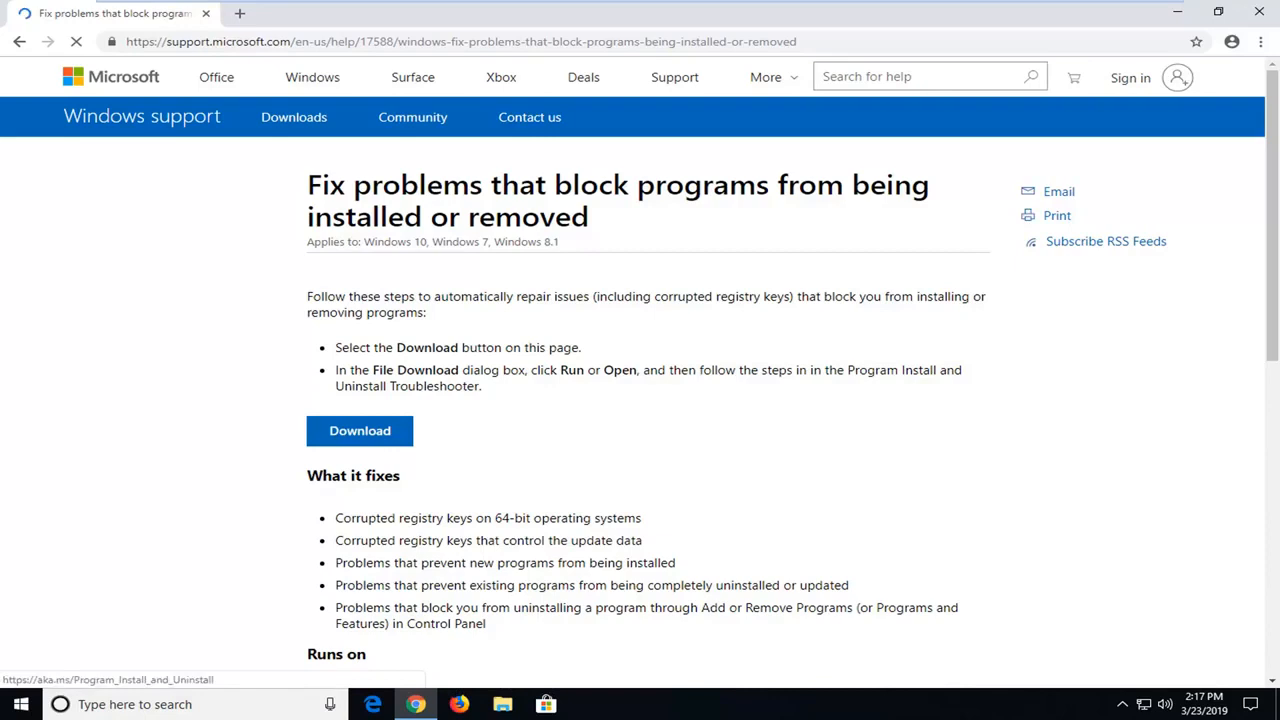
left_click(359, 430)
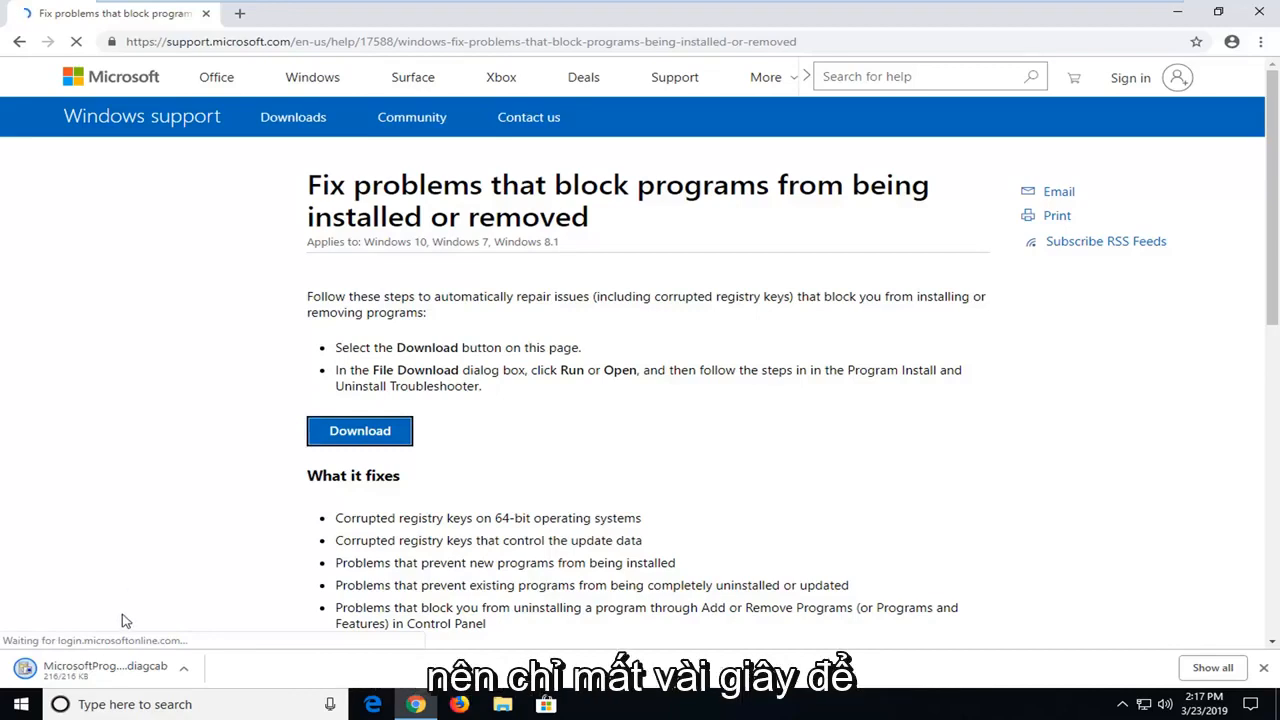
left_click(105, 670)
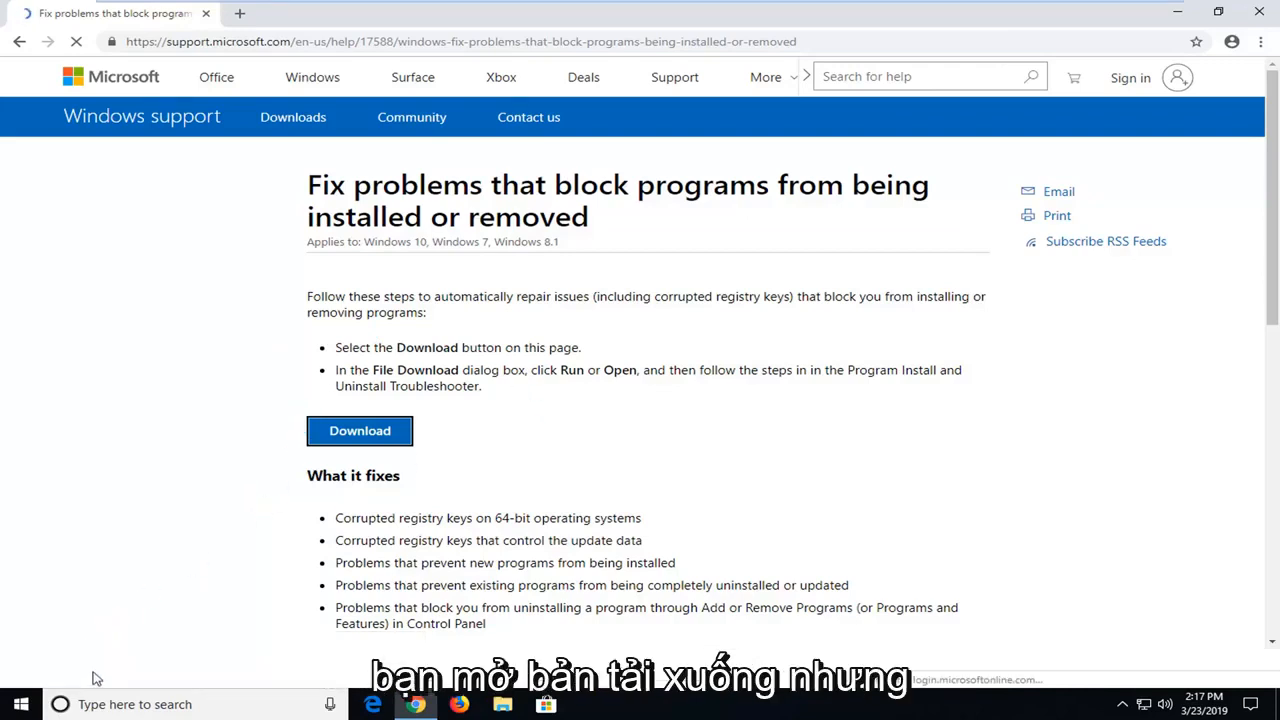
mouse_move(446, 337)
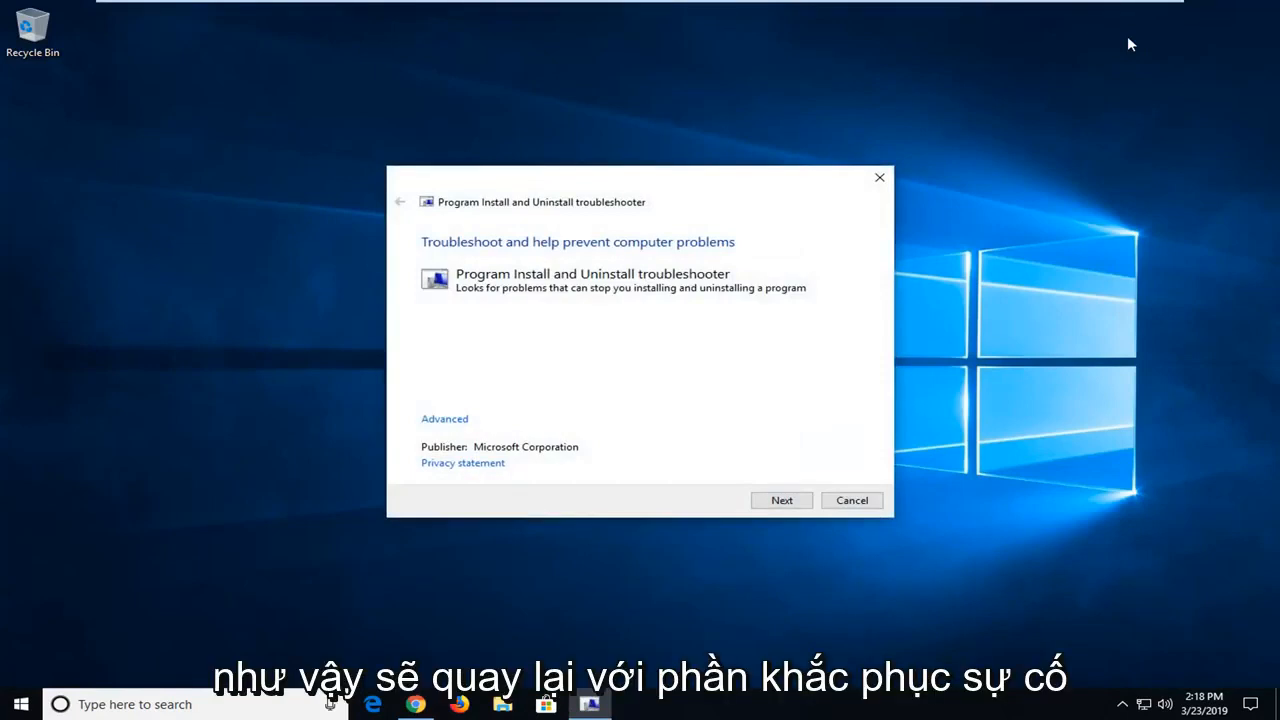
mouse_move(753, 316)
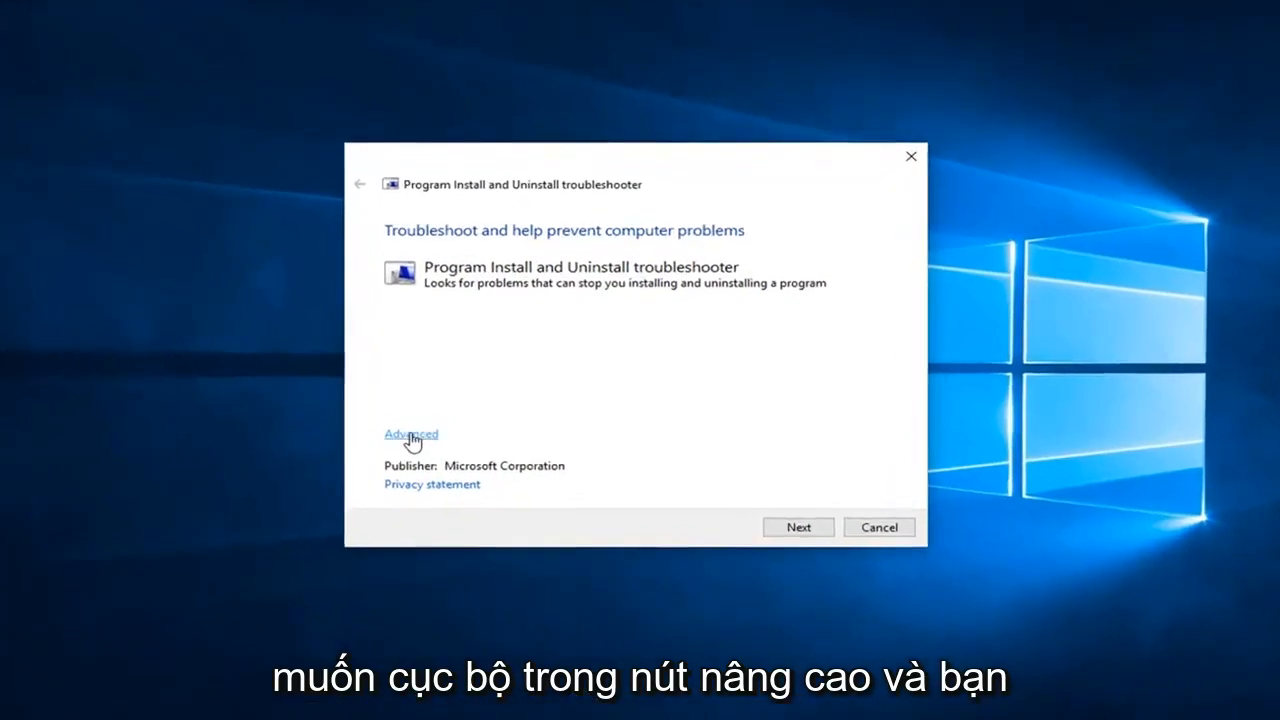
Under Advanced, keep Apply repairs automatically checked and continue.
left_click(411, 434)
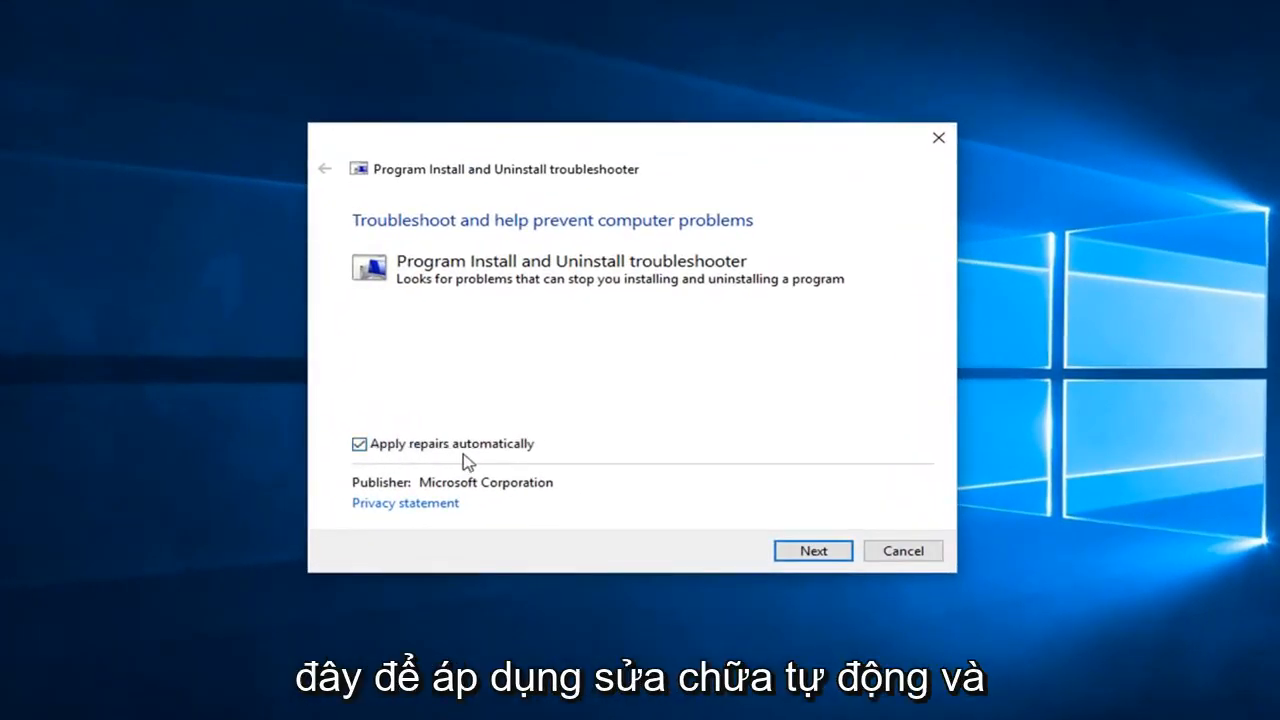
left_click(812, 550)
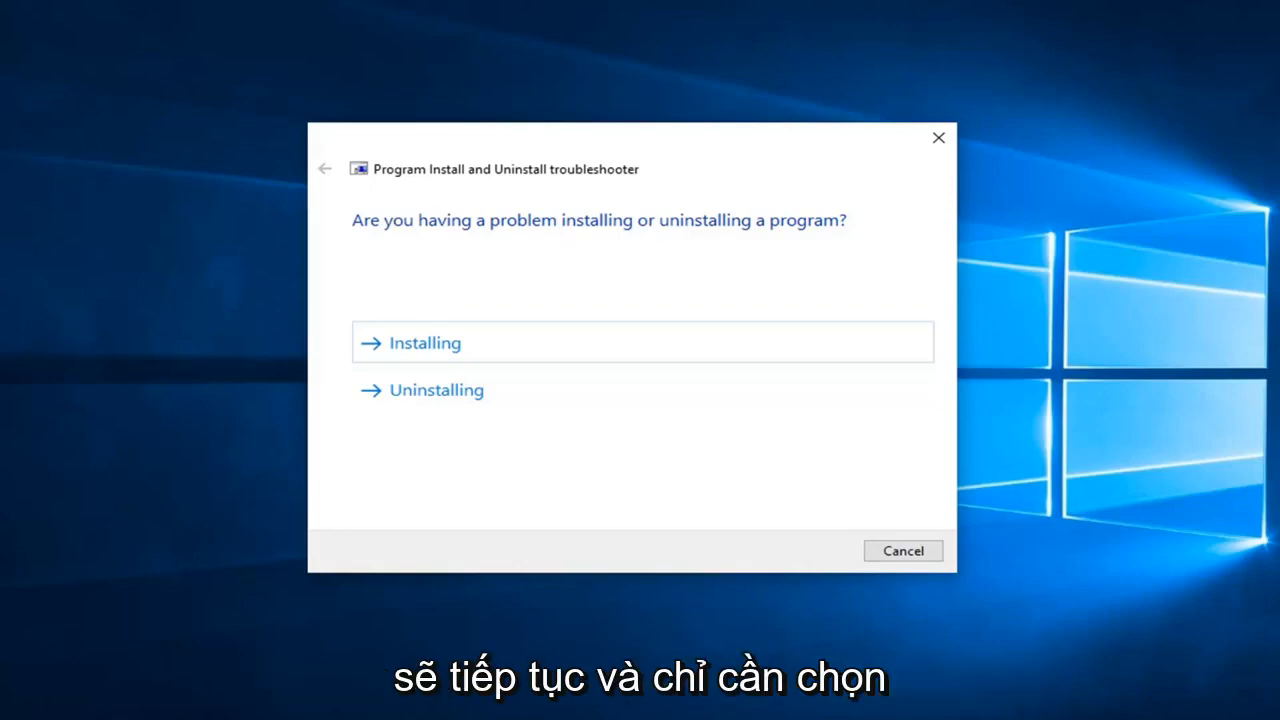
mouse_move(493, 338)
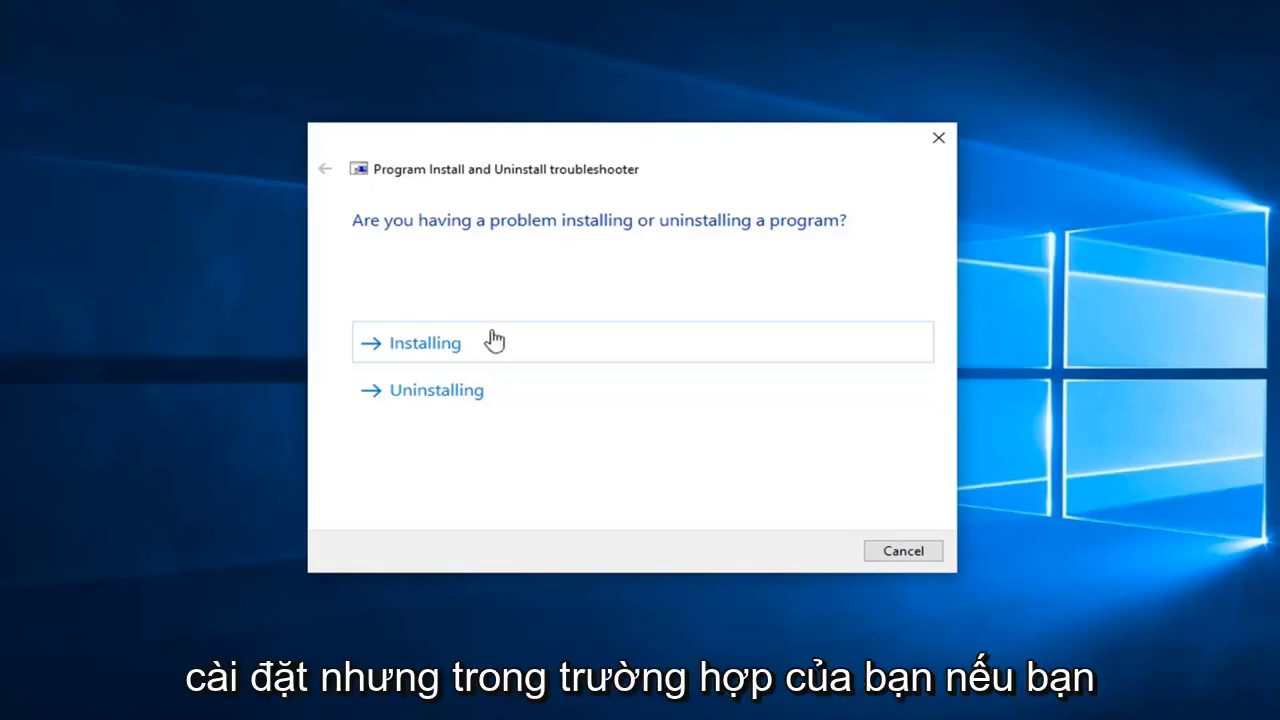
Report the problem as Installing.
left_click(424, 342)
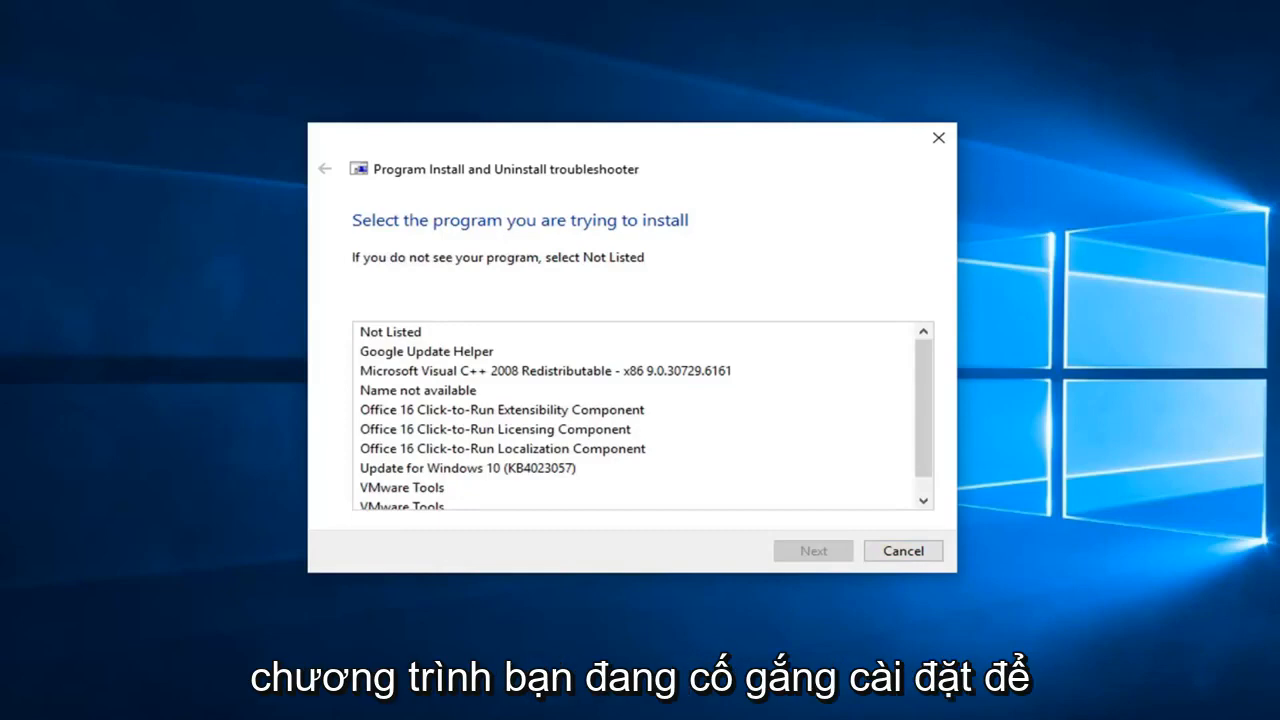
mouse_move(575, 448)
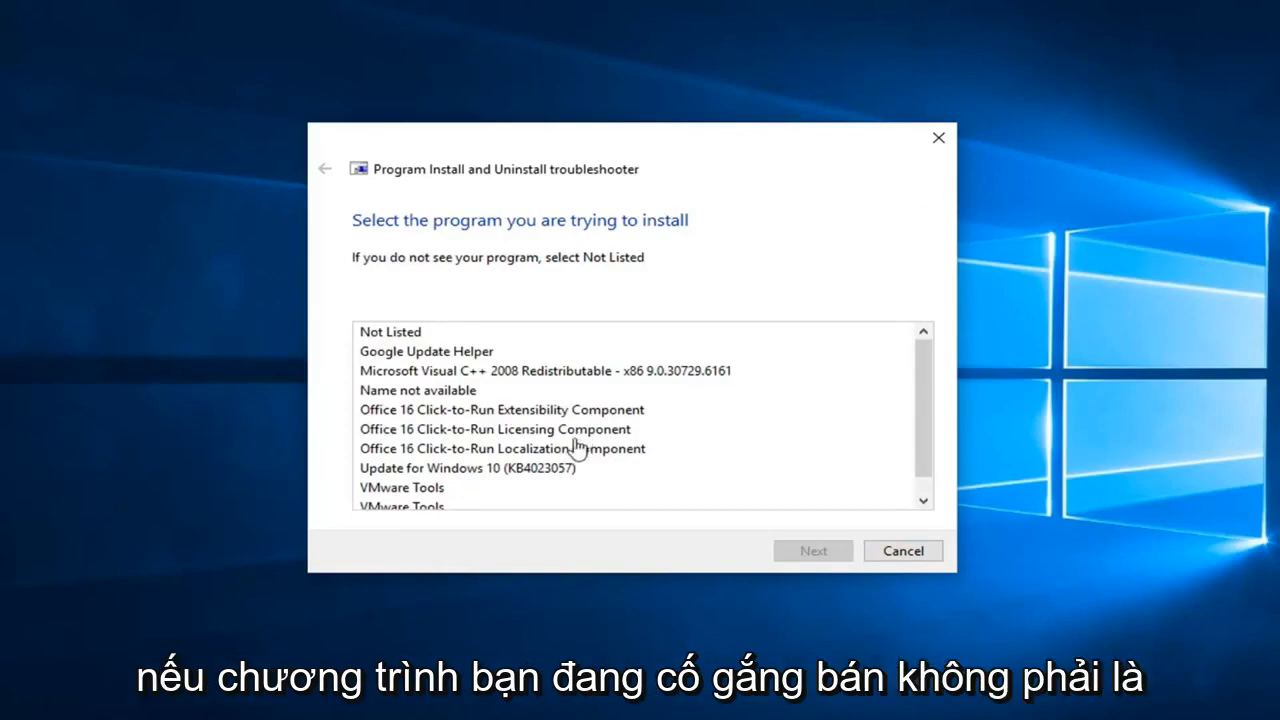
Choose Office 16 Click-to-Run Localization Component as the problem program and continue.
left_click(390, 331)
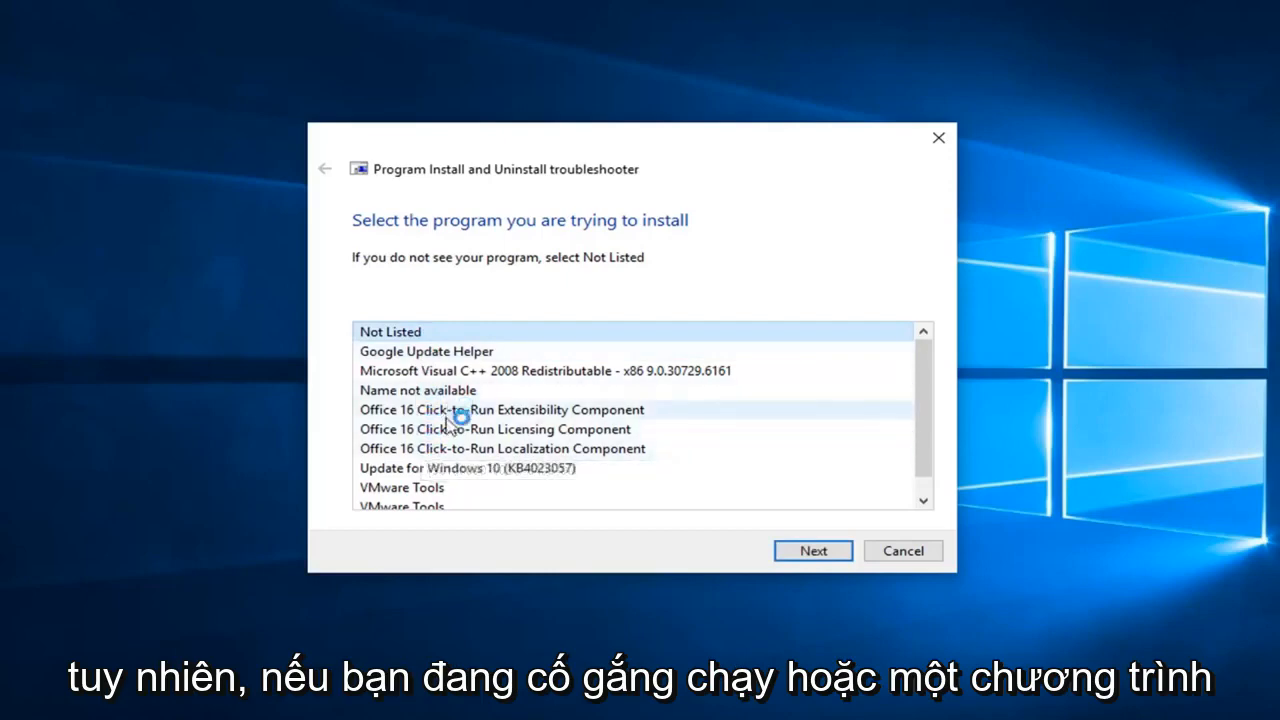
scroll("down", 3)
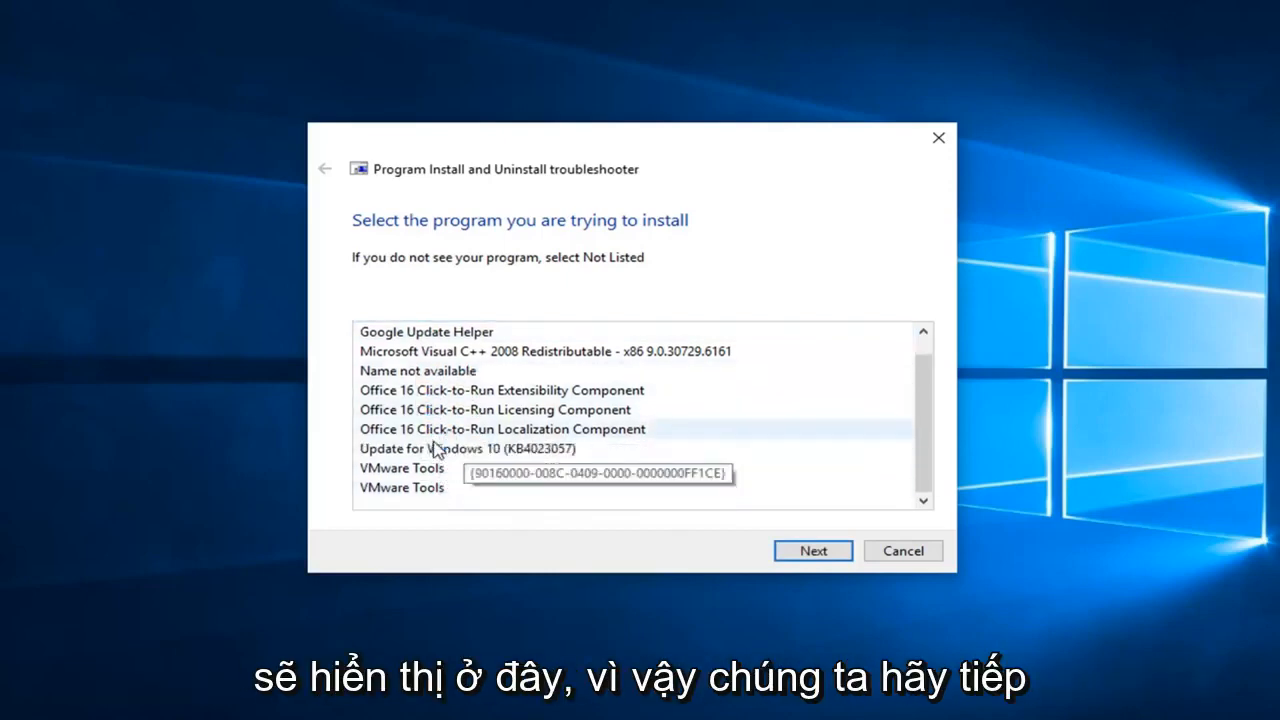
scroll("up", 3)
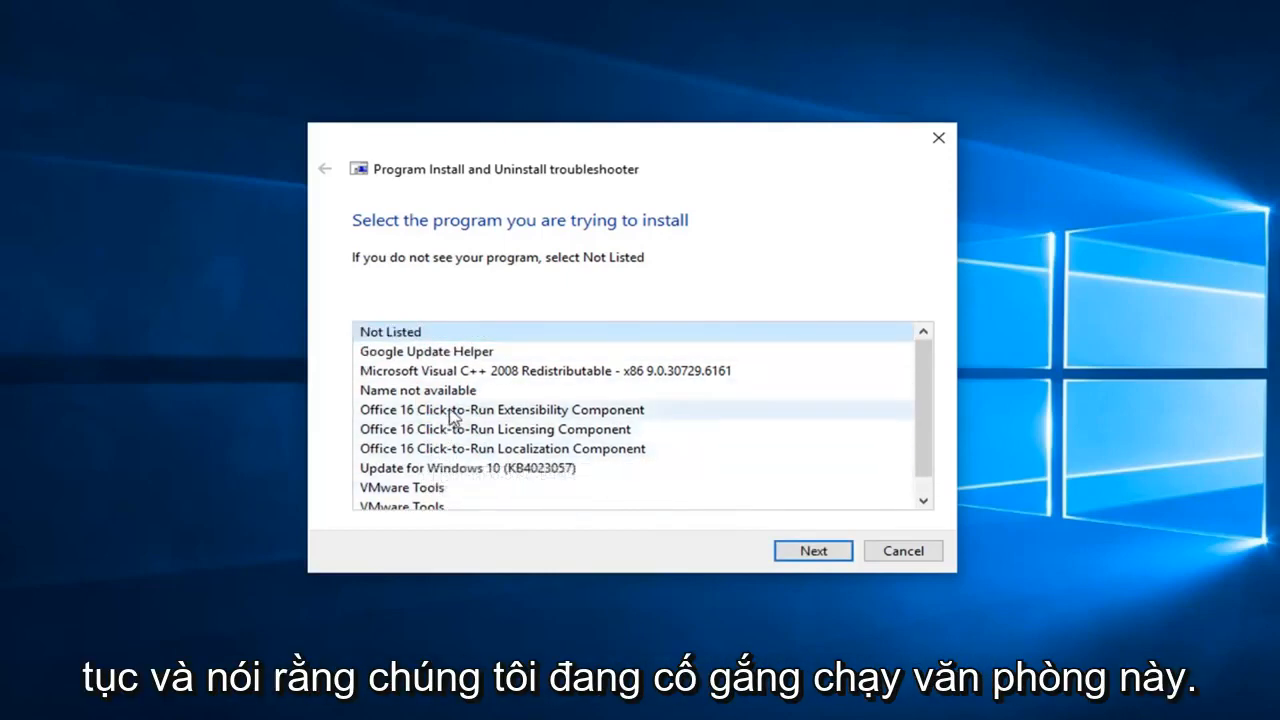
mouse_move(388, 463)
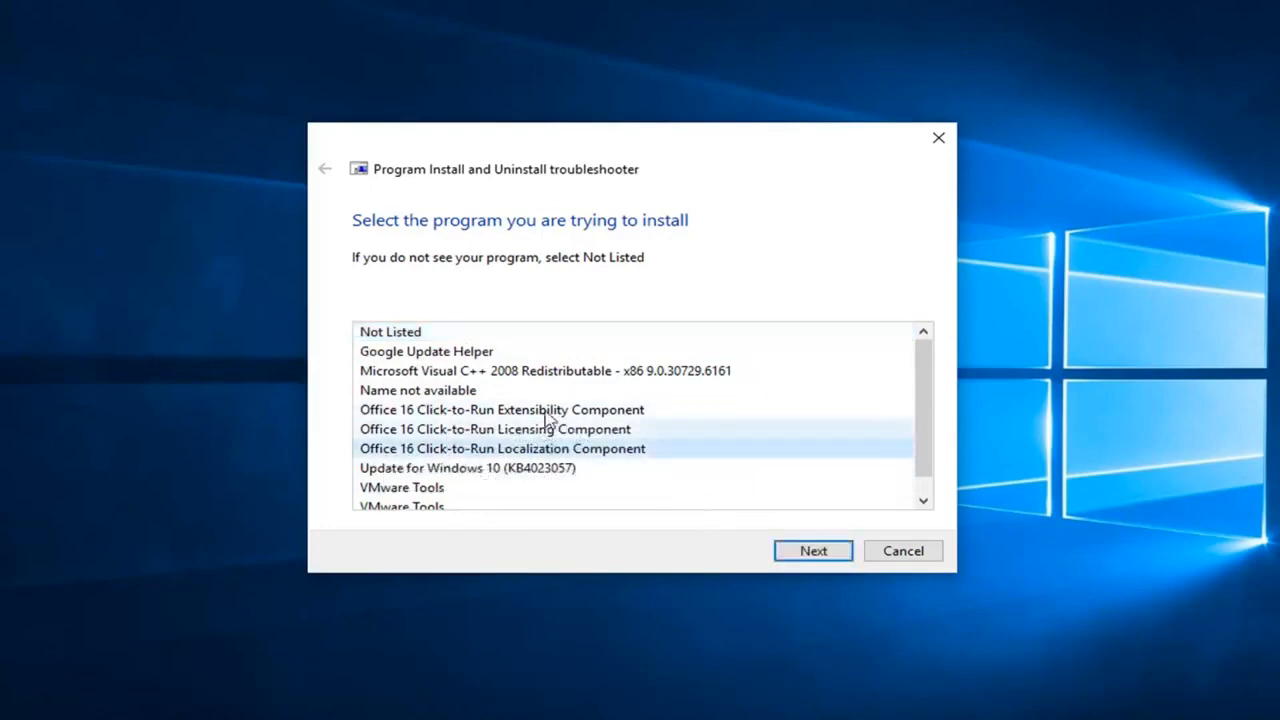
left_click(812, 550)
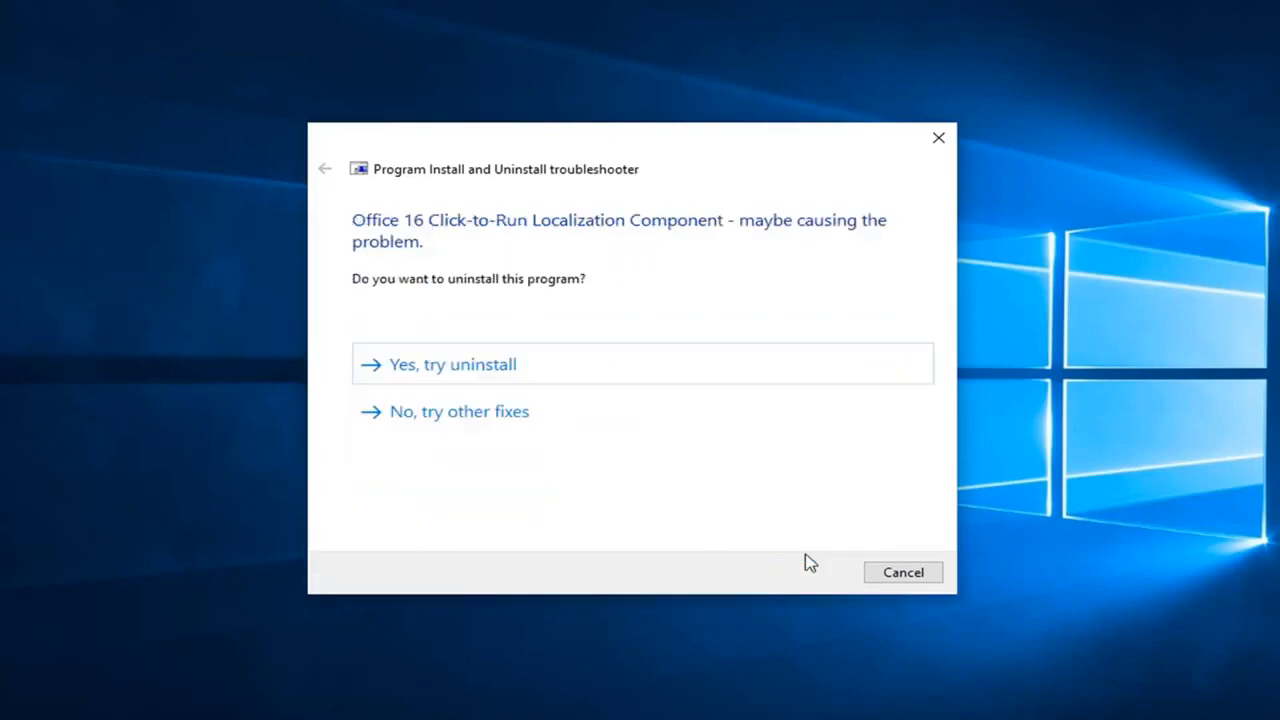
mouse_move(475, 374)
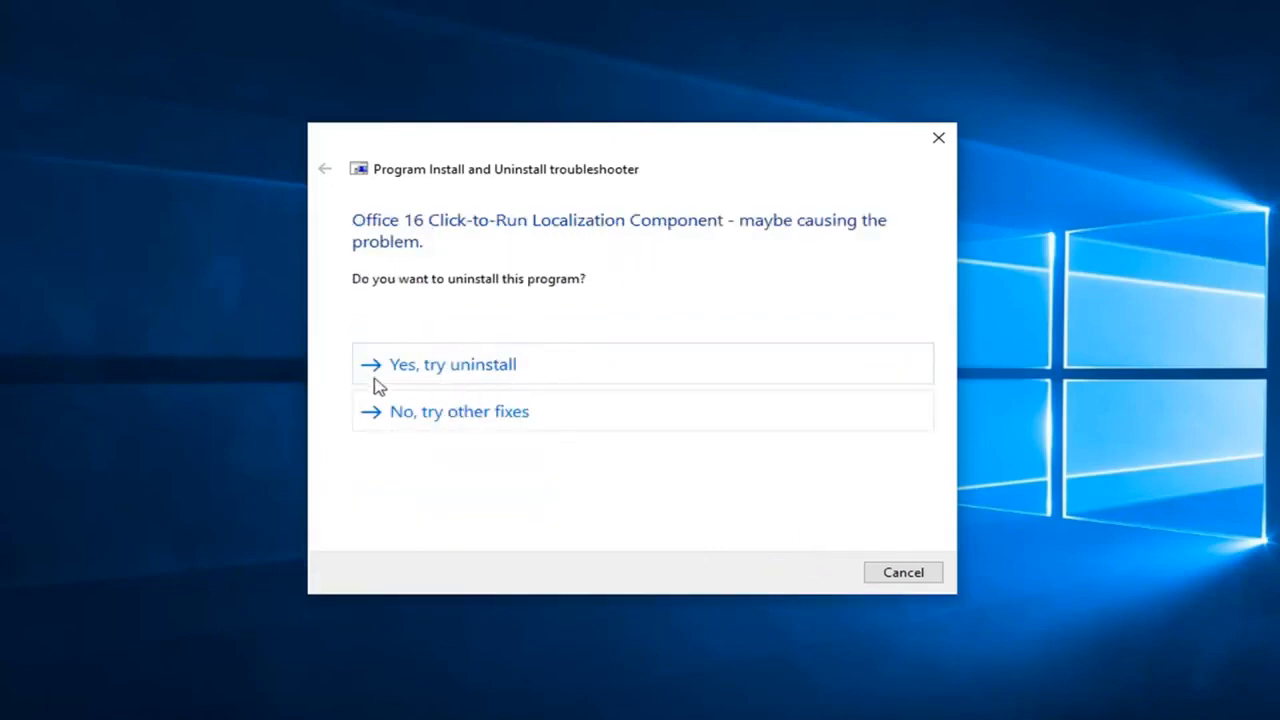
mouse_move(325, 178)
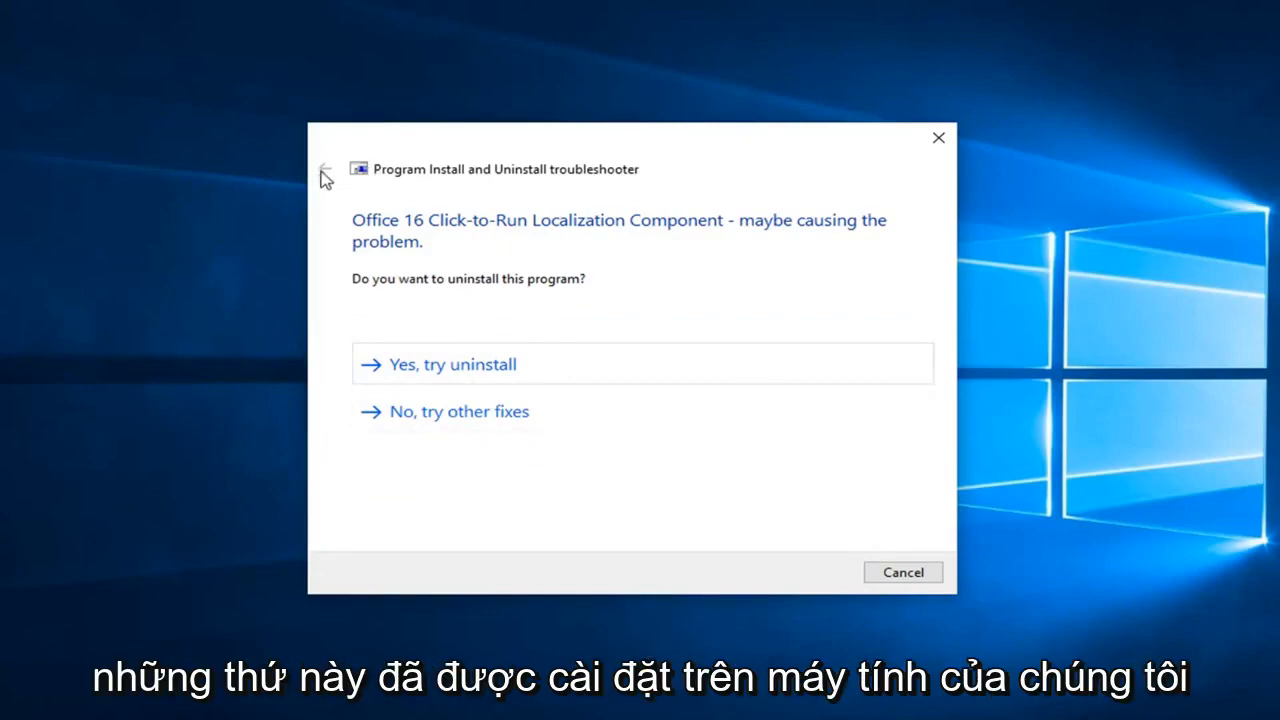
mouse_move(360, 205)
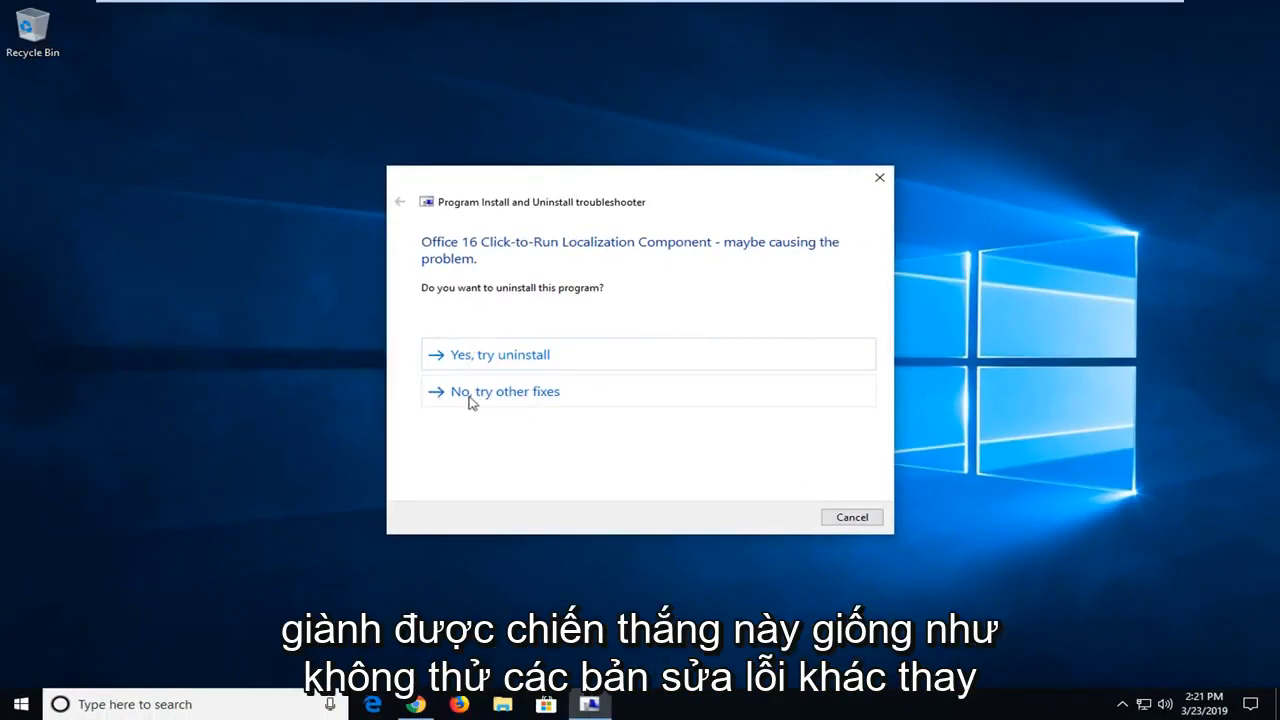
Decline uninstalling the component with 'No, try other fixes'.
left_click(505, 391)
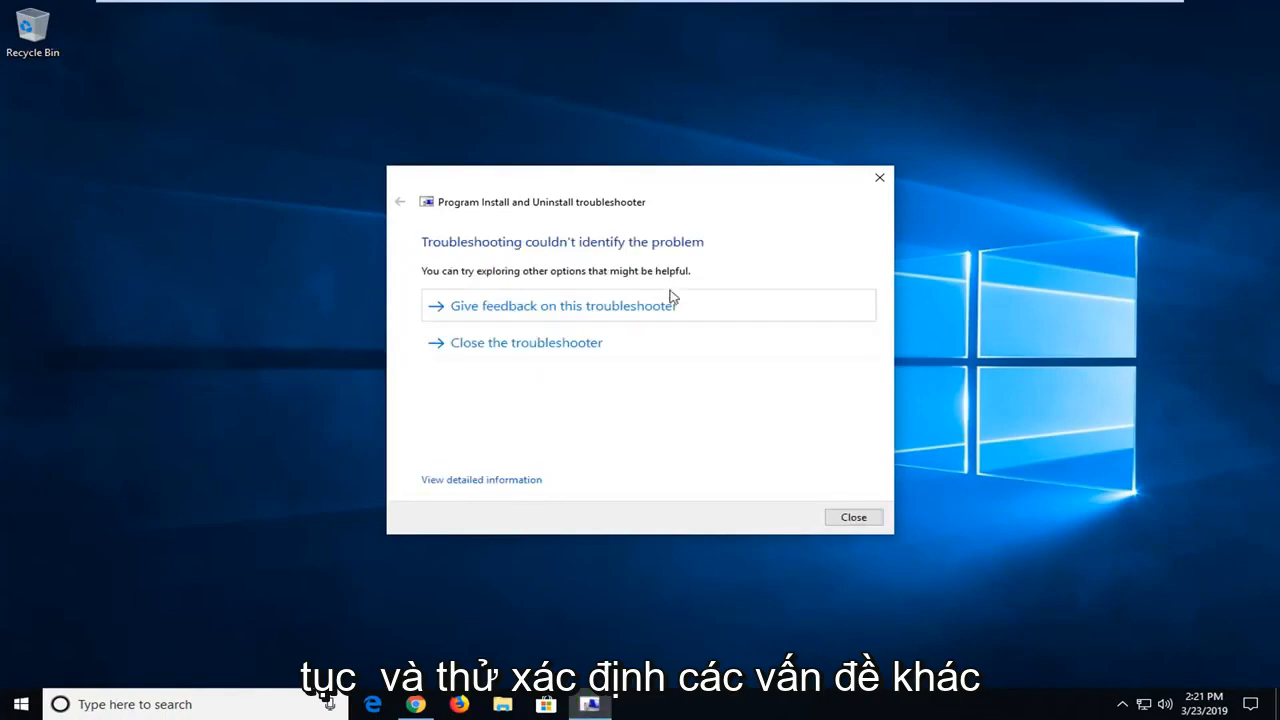
mouse_move(883, 210)
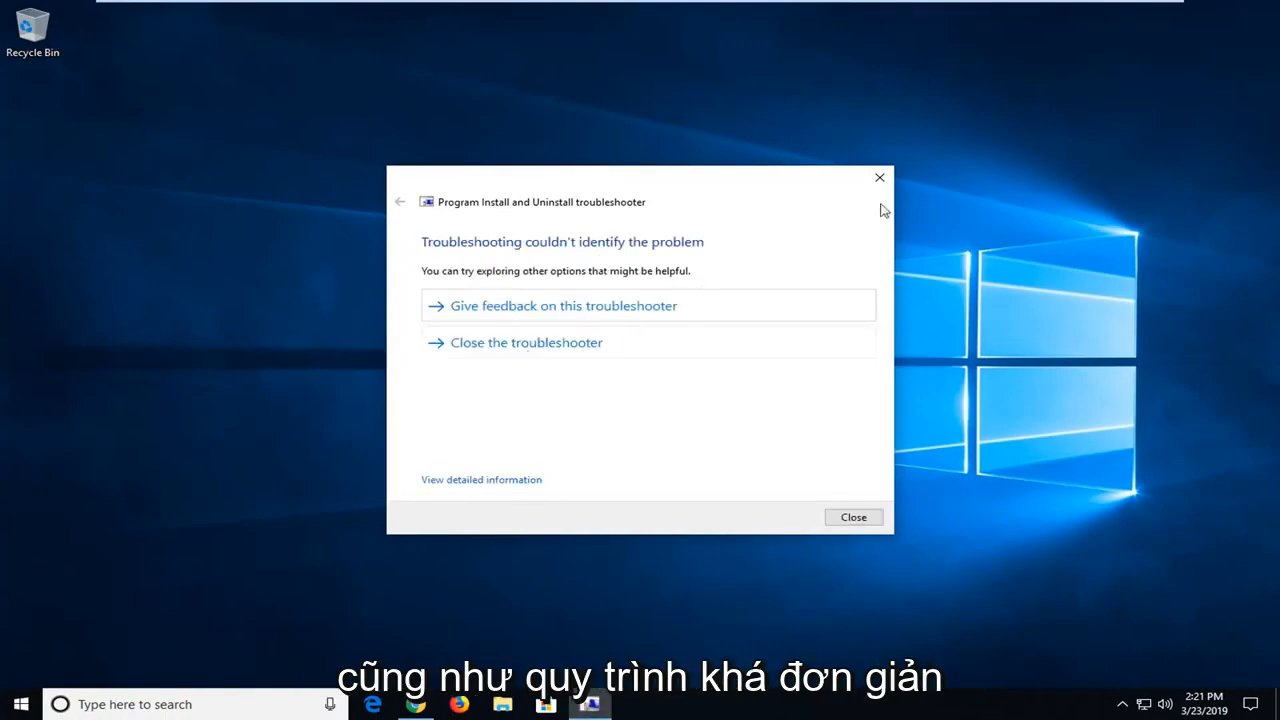